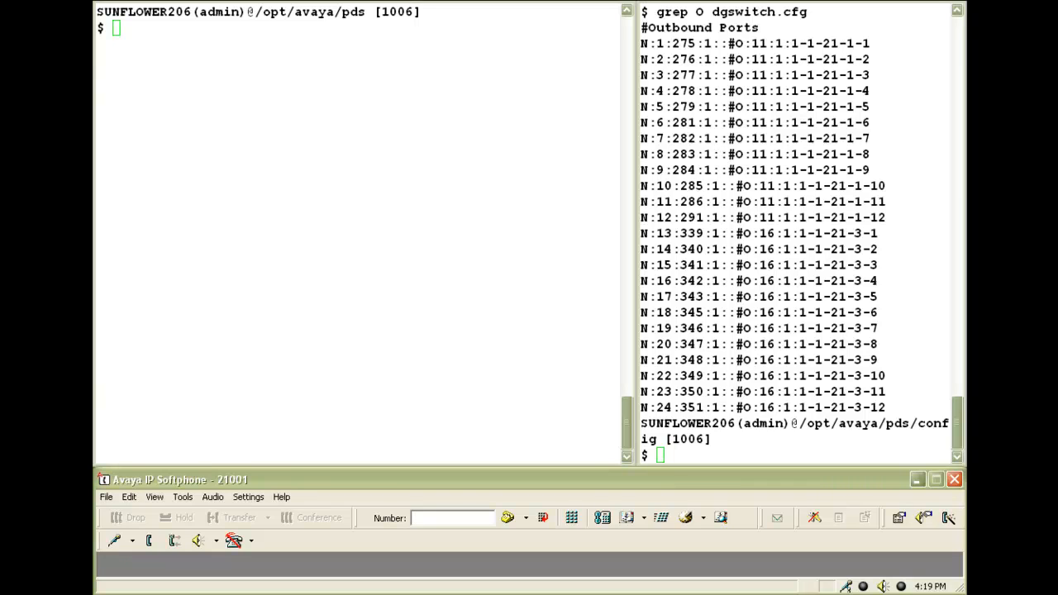
- Launch swit and set its display mode to show OK, TX and ERR messages
left_click(452, 518)
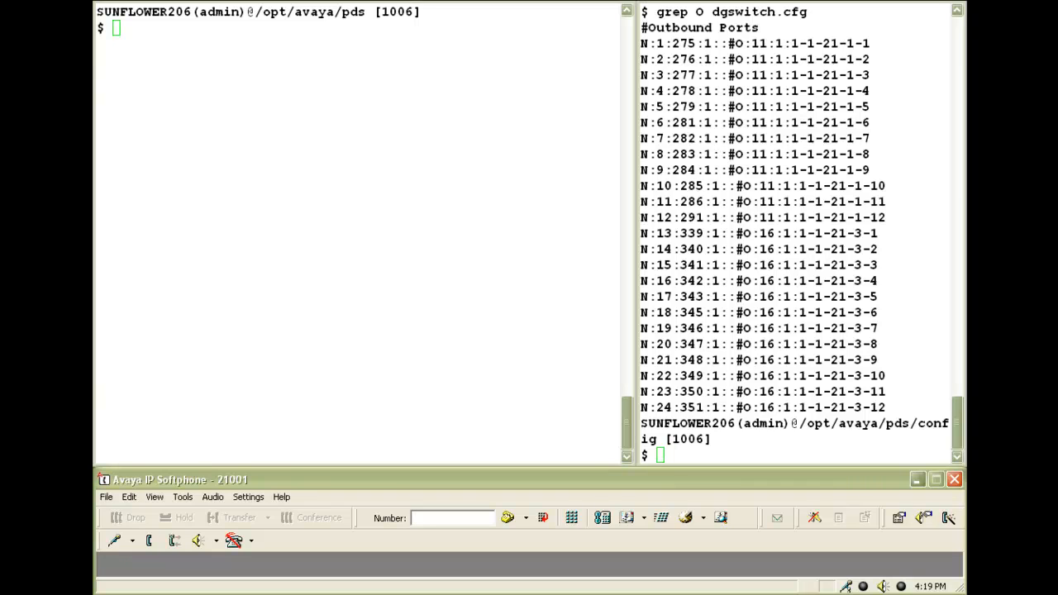
left_click(452, 518)
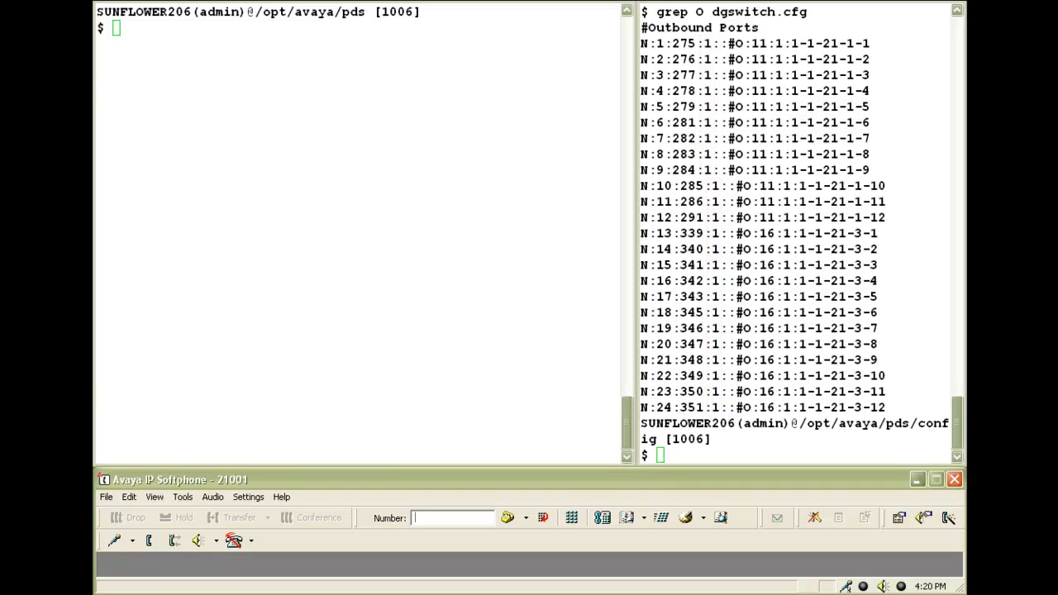
type("swit")
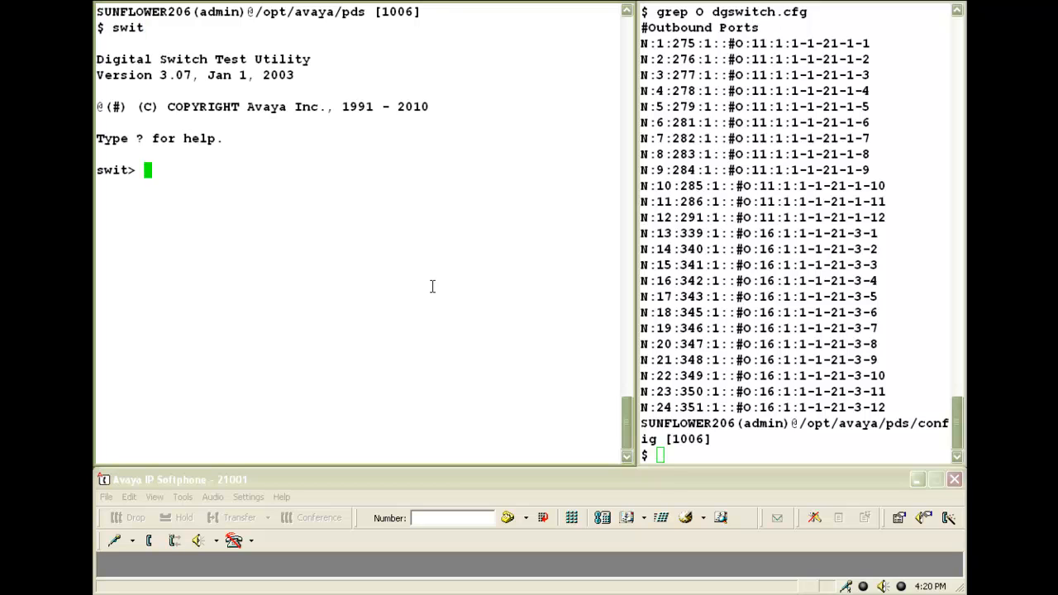
type("show ok tx err")
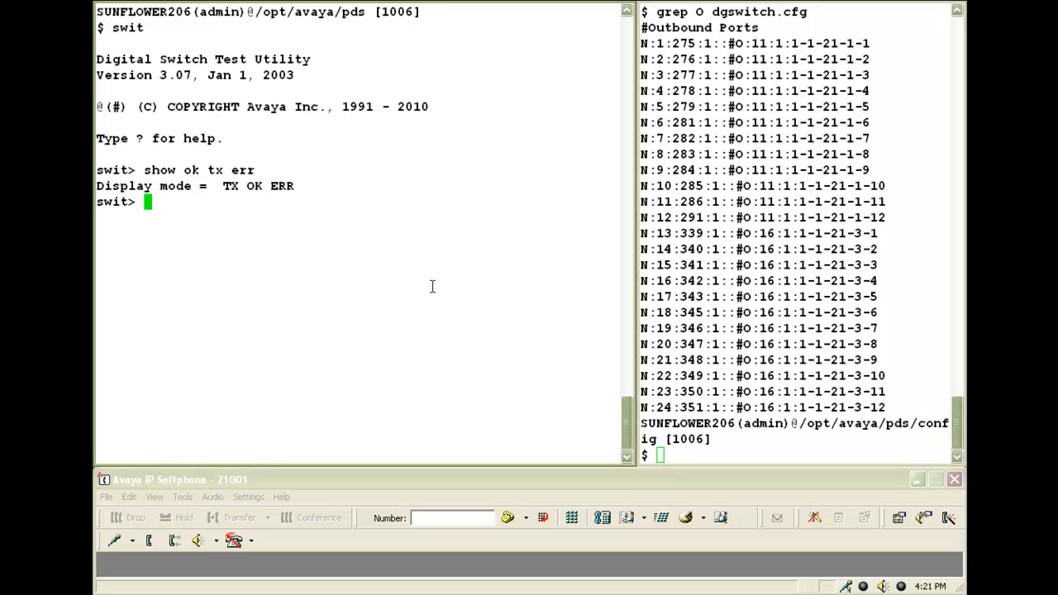
- Initialize the test utility against host switch1 on port 2050
type("init switch1:2050")
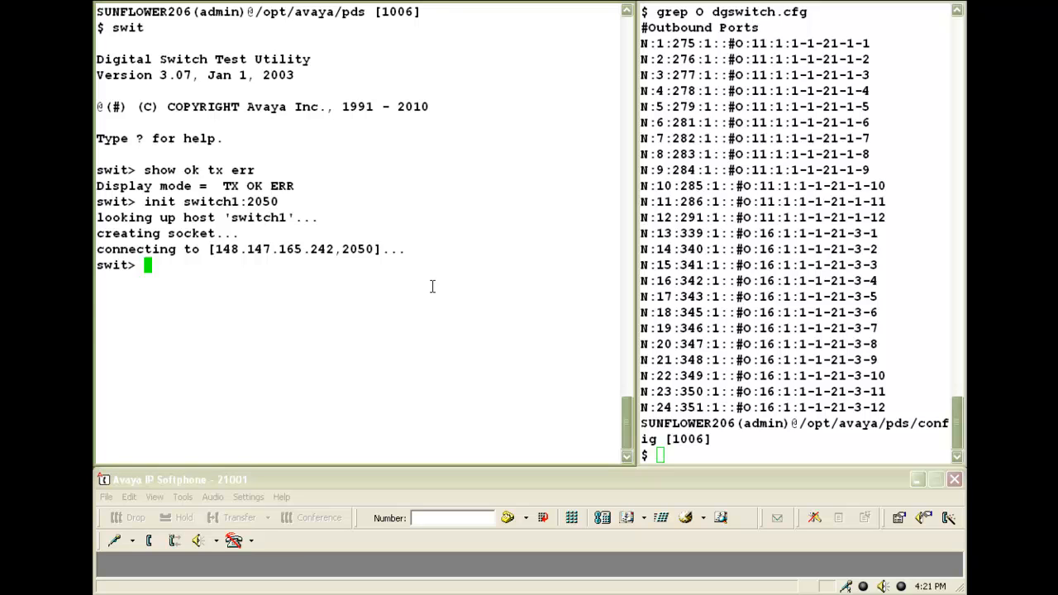
- Verify port 276 is idle and on-hook, then place an ISDN call to 21001
type("pstate %276")
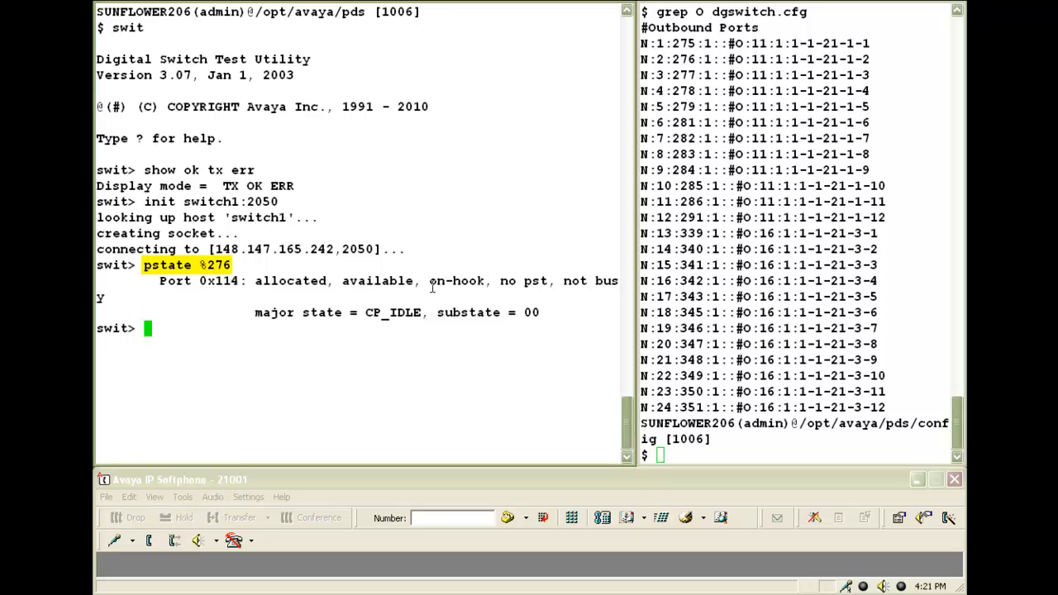
double_click(393, 313)
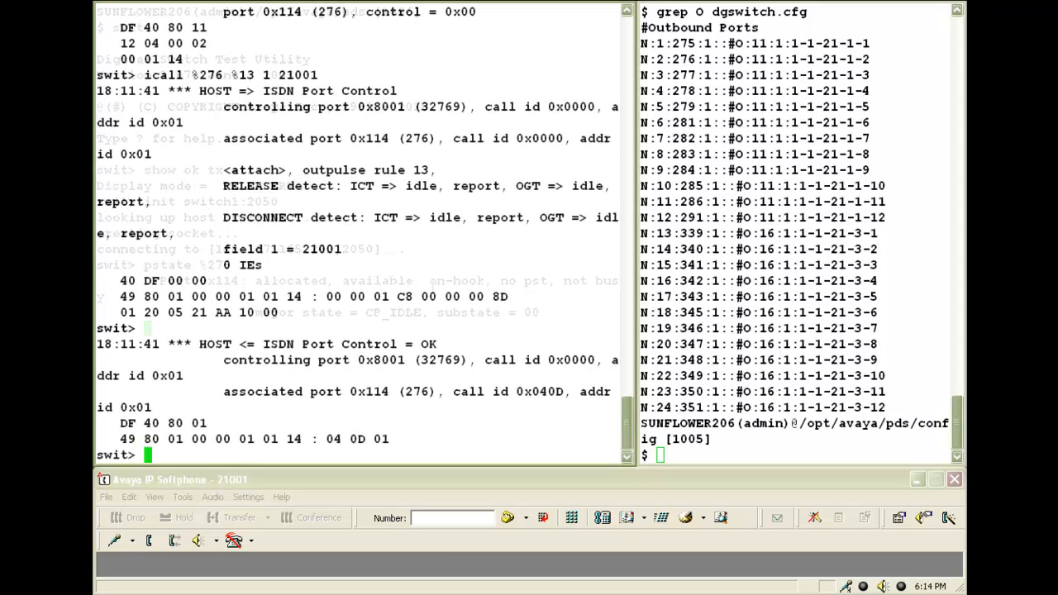
- Trace only port 276, call 21001 and answer on the softphone until live voice
type("show port")
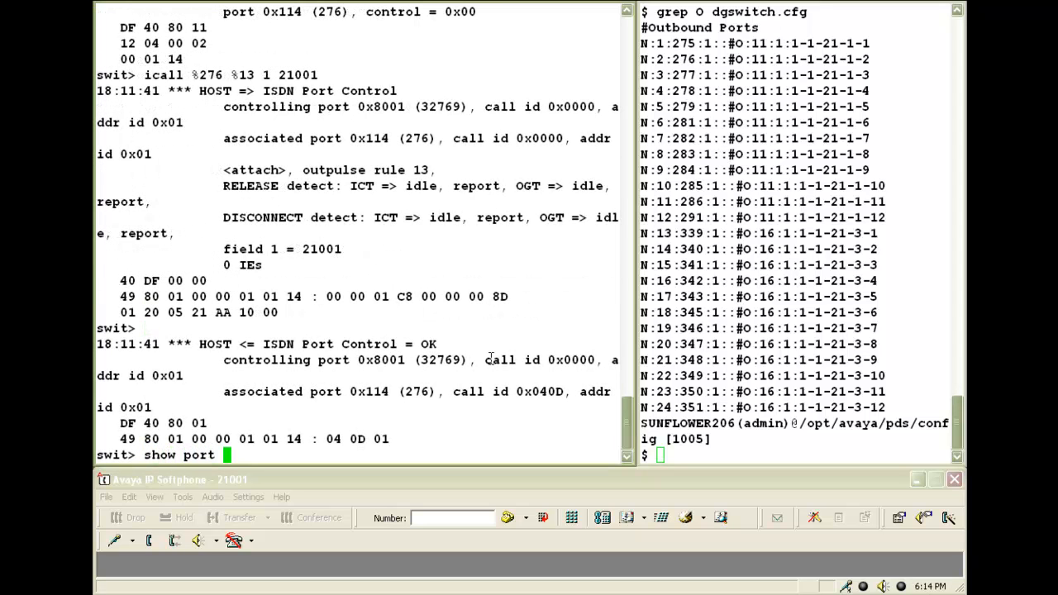
type("%276")
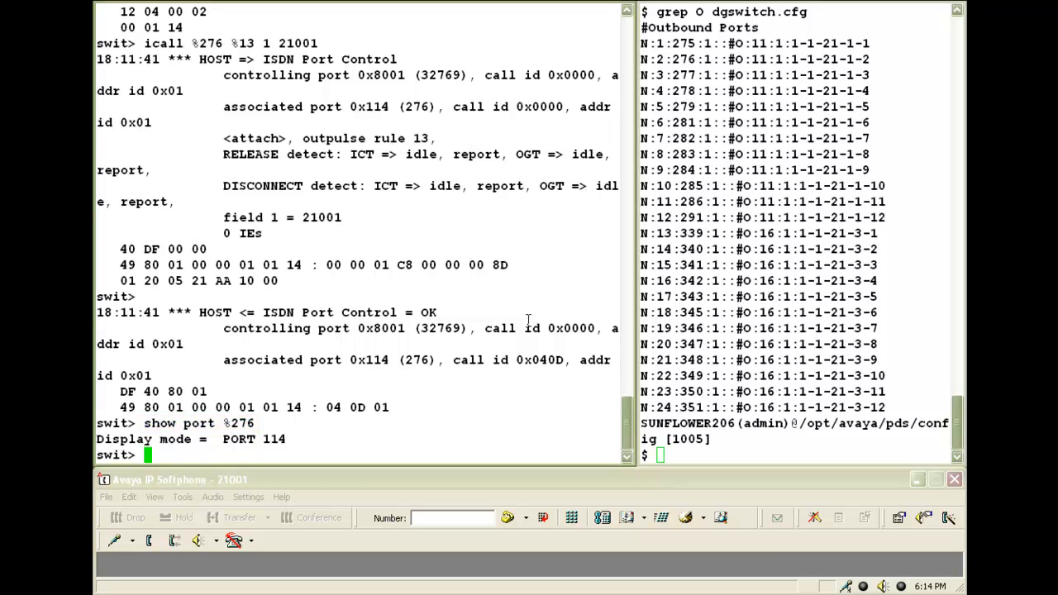
type("icall %276 %13 1 21001")
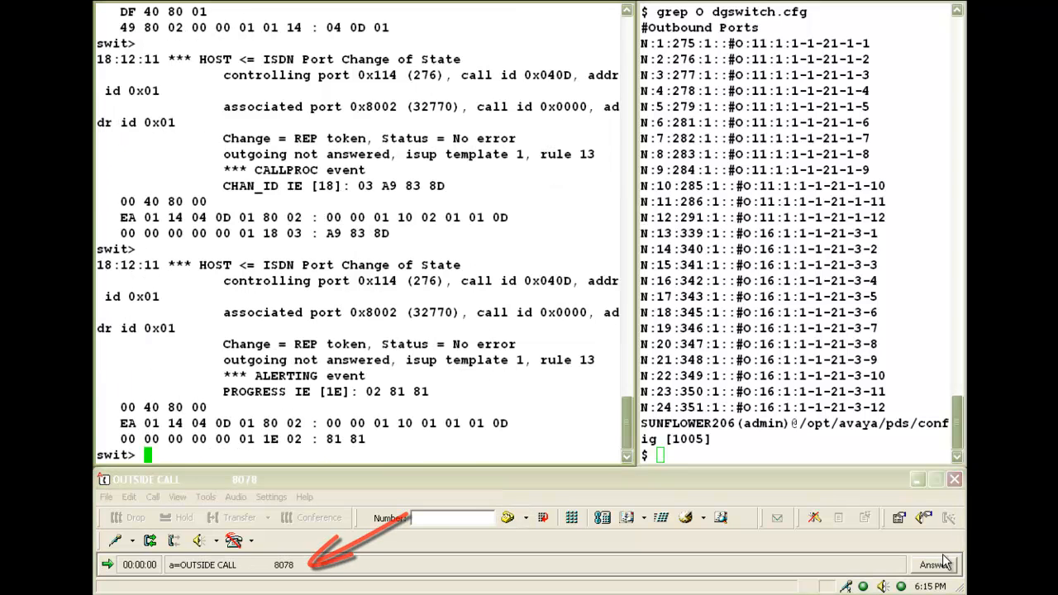
left_click(954, 564)
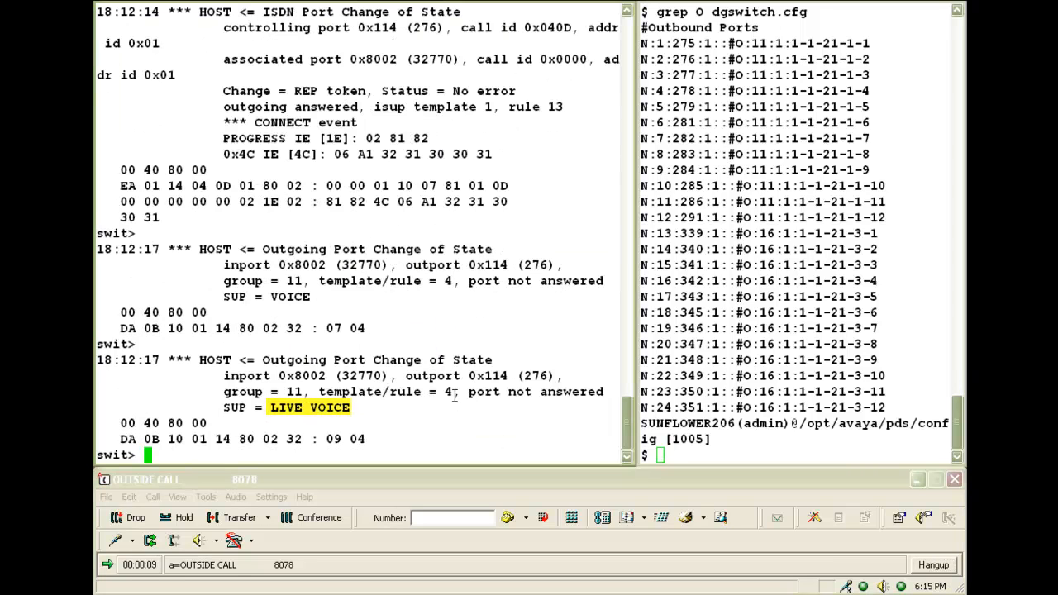
type("hang")
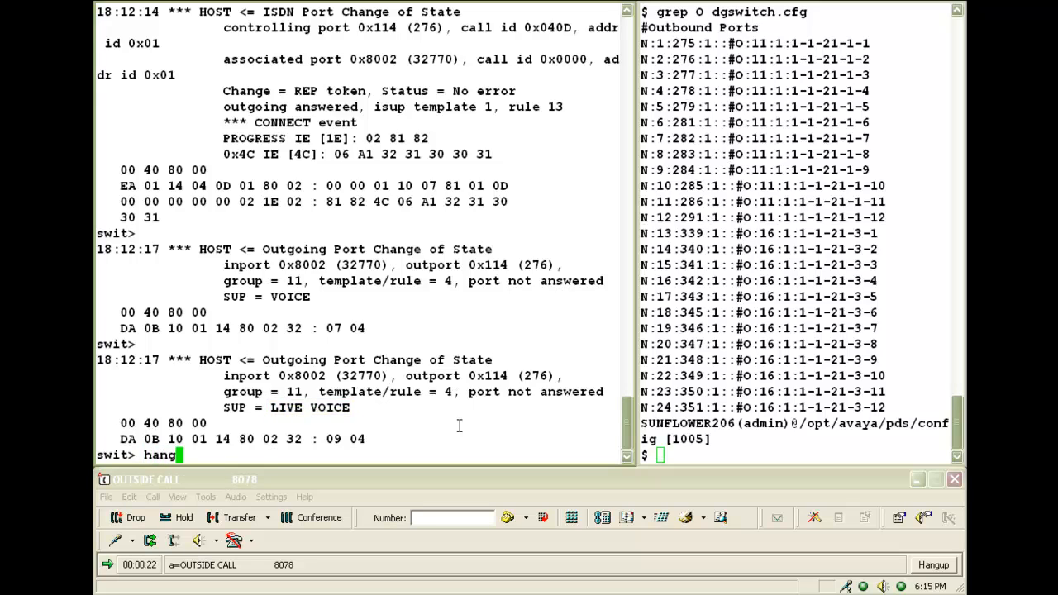
- Hang up port 276 and start retyping the ISDN call to 21001
type("%276")
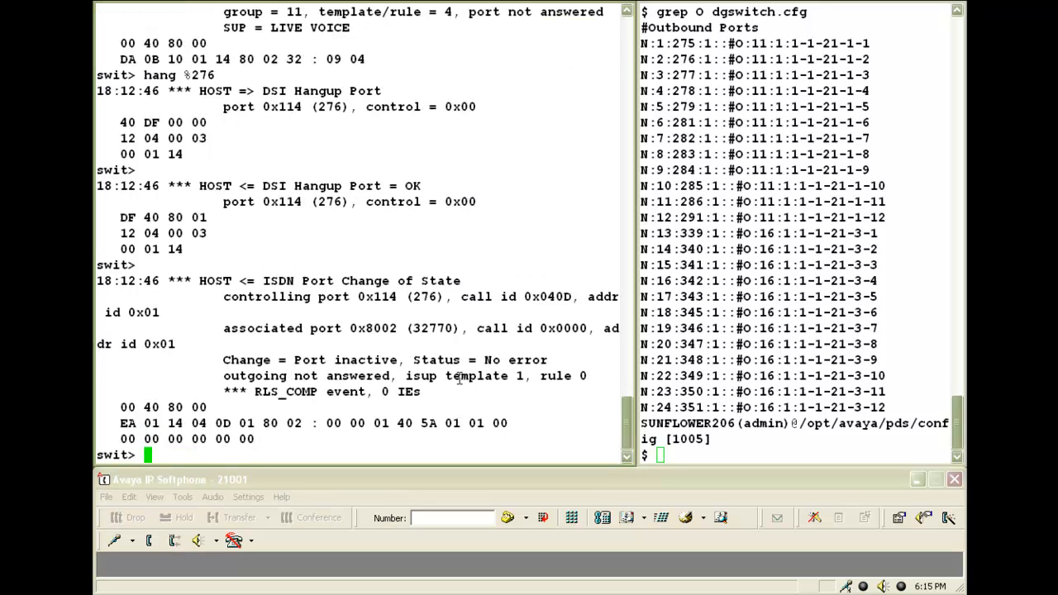
type("icall %276 %13 1 21001")
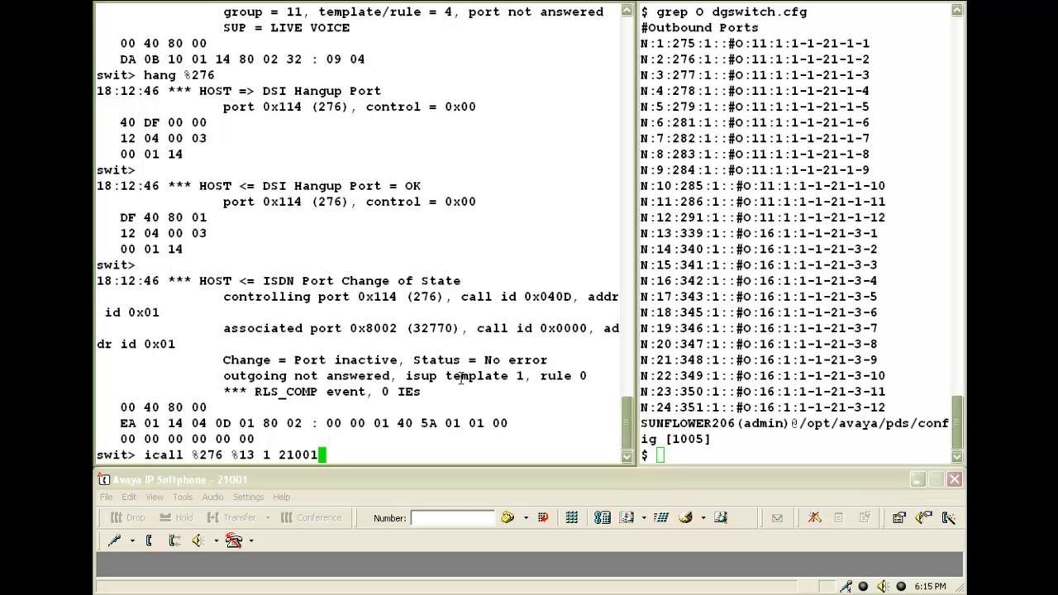
- Append calling line ID '0 11111' to the call command from port 276 to 21001
type("0 11")
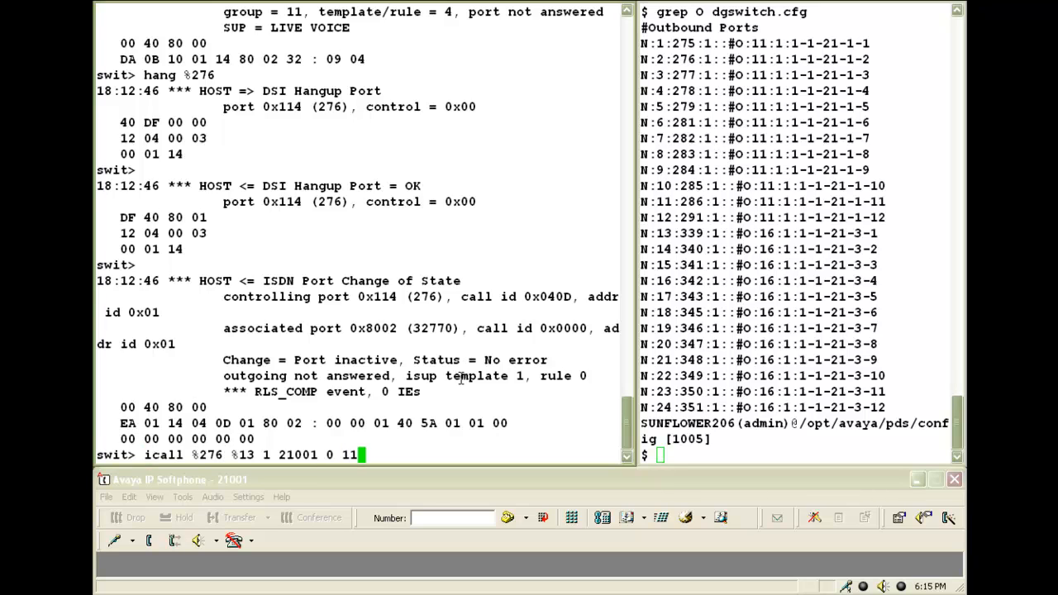
type("111")
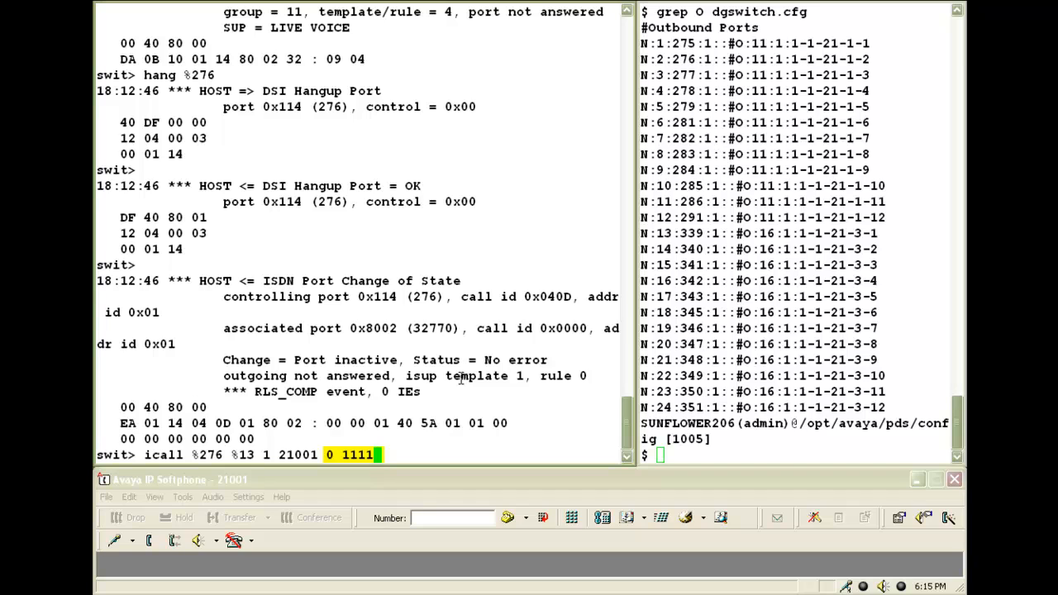
type("1")
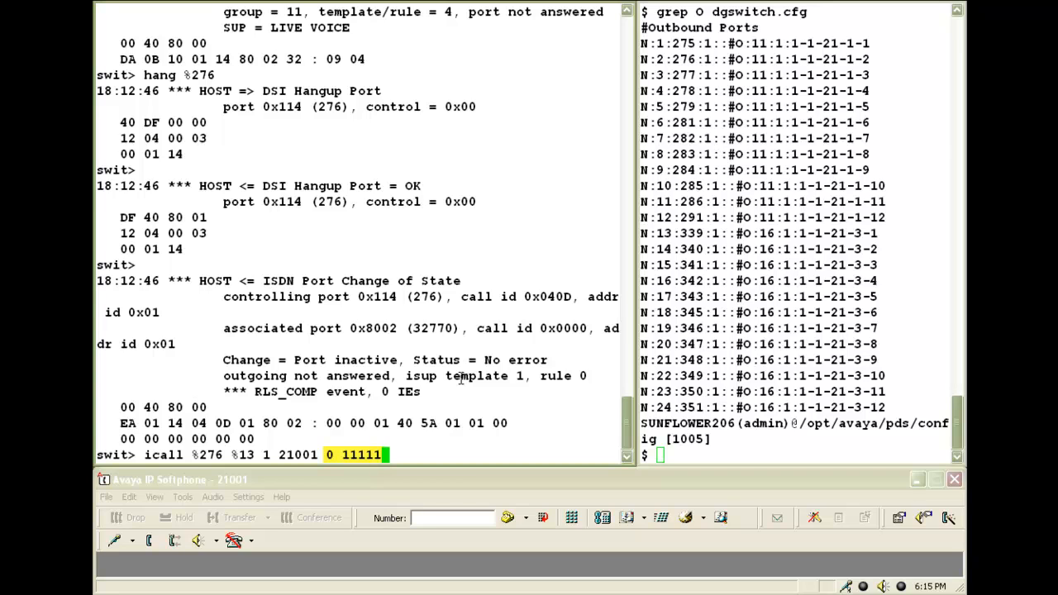